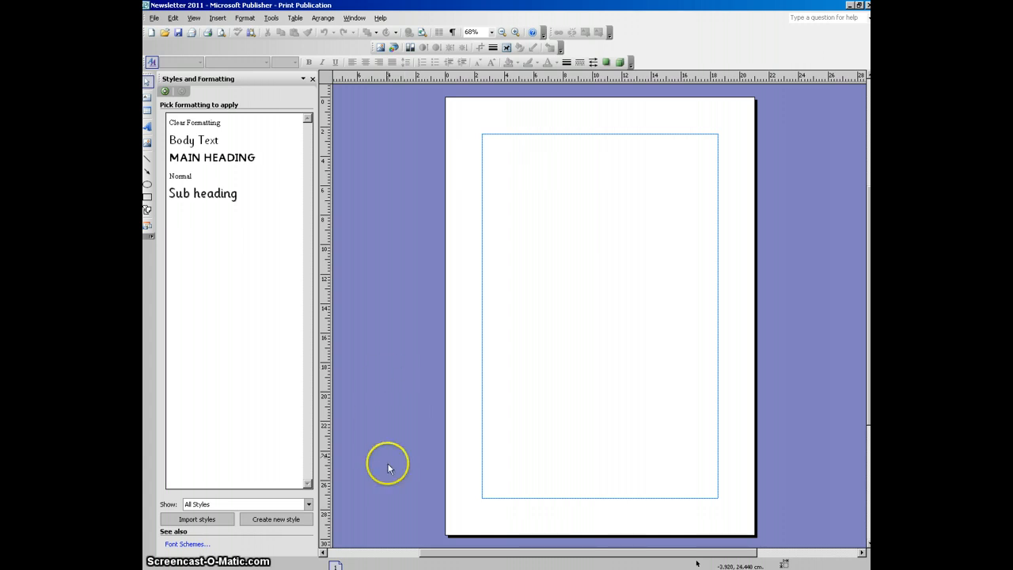
pyautogui.moveTo(336, 562)
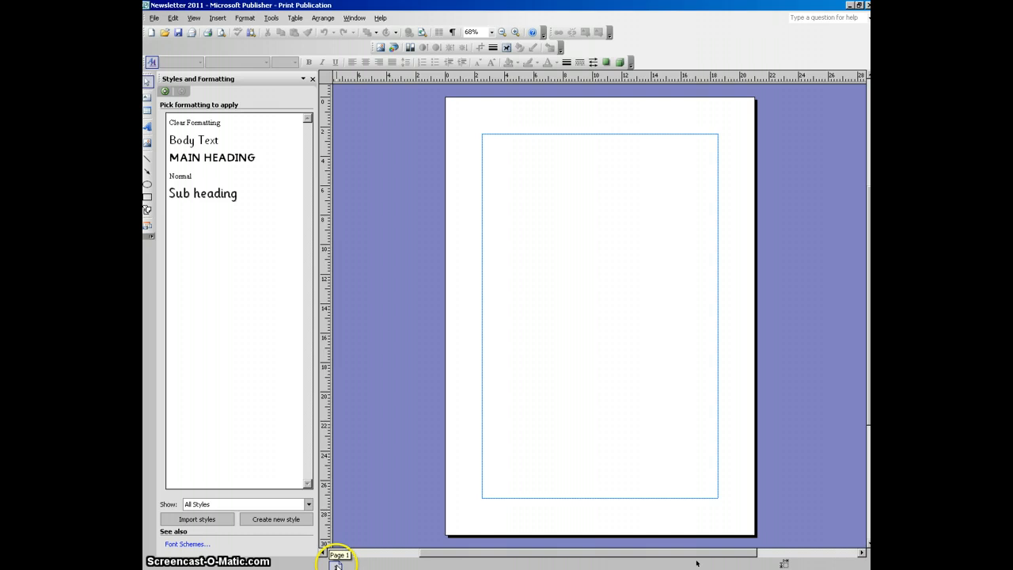
pyautogui.moveTo(368, 491)
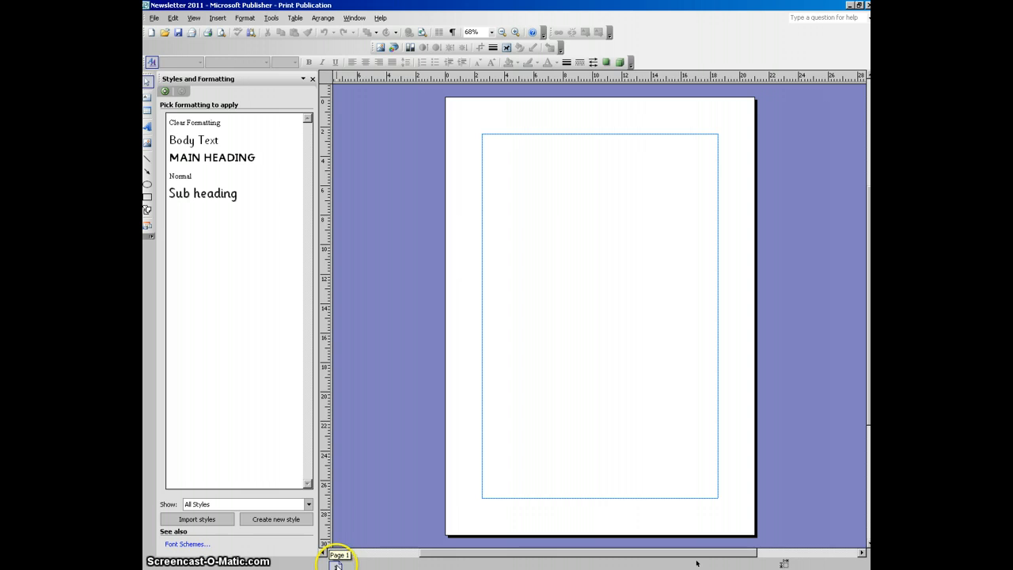
# Insert 7 blank pages after the current page via the page icon's Insert Page option
pyautogui.rightClick(339, 554)
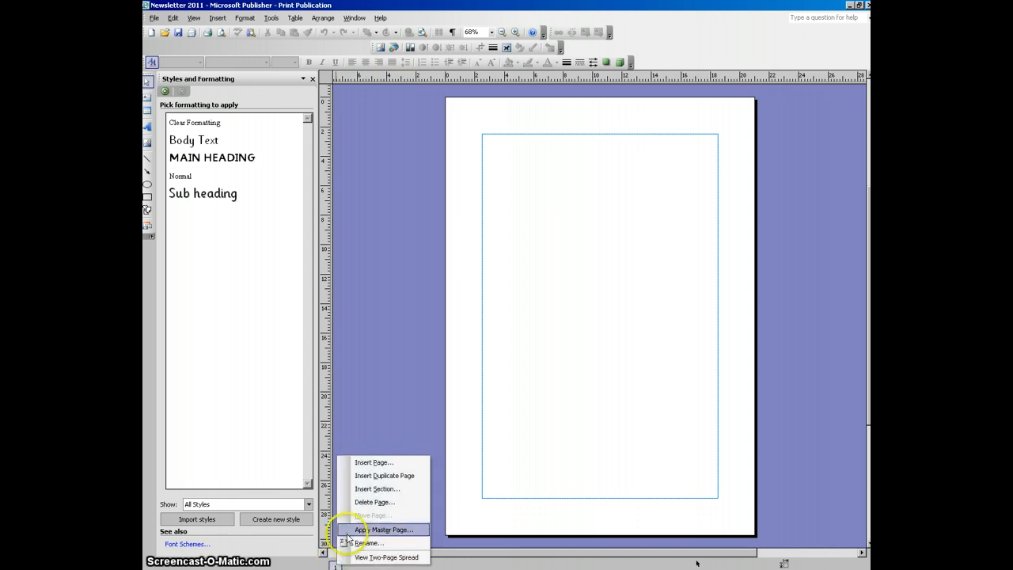
pyautogui.moveTo(374, 462)
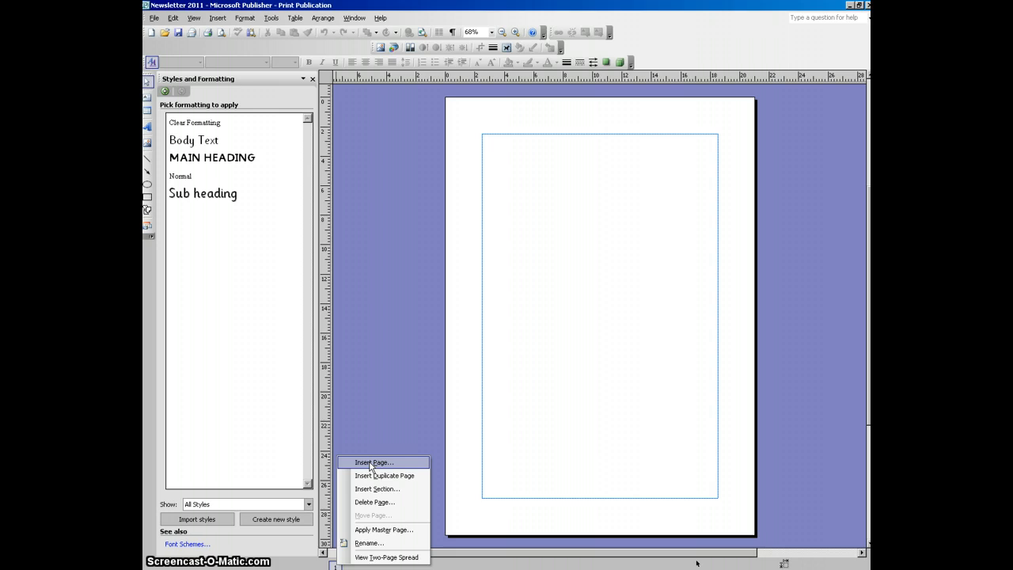
pyautogui.click(372, 462)
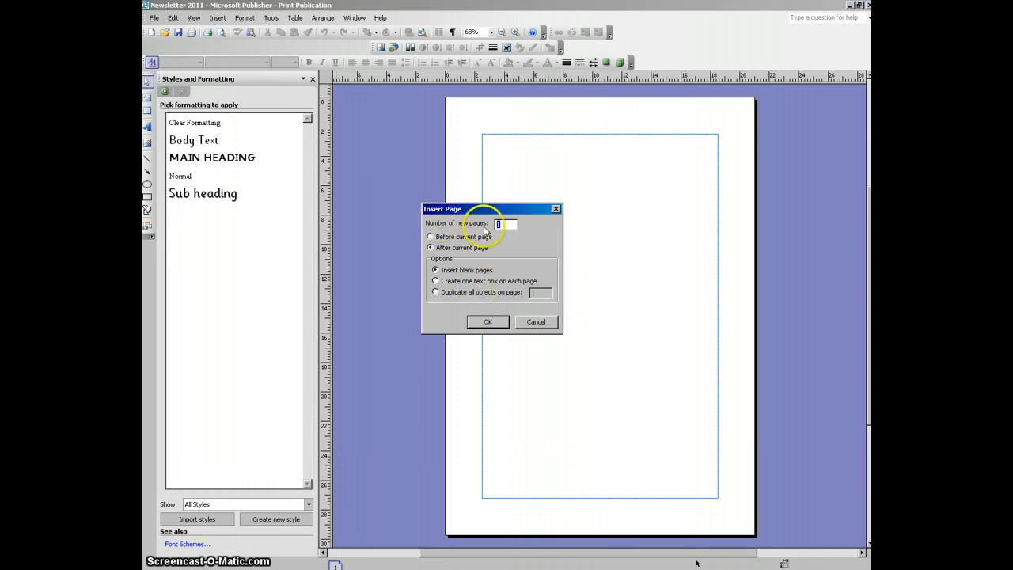
pyautogui.write('7')
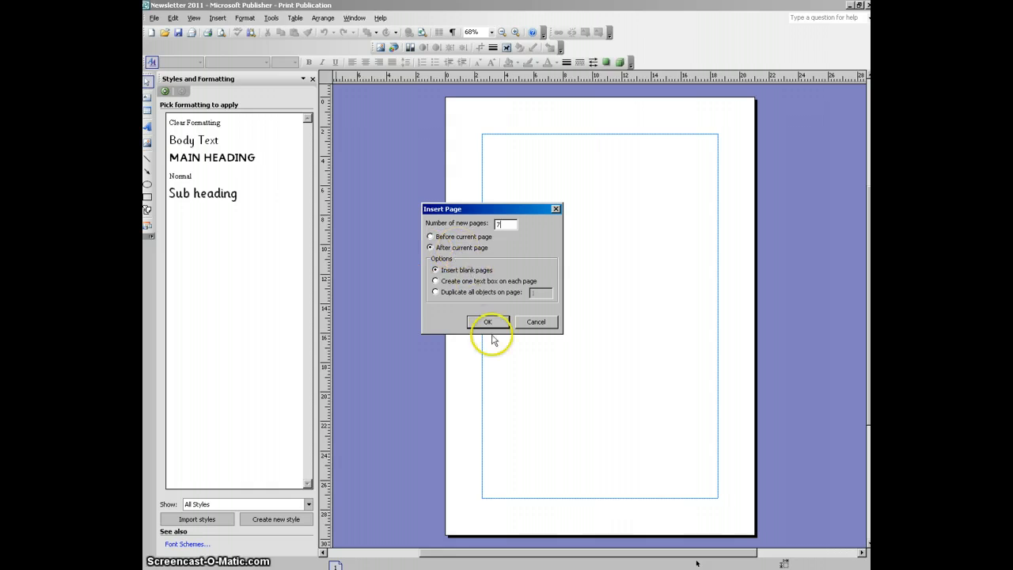
pyautogui.click(488, 321)
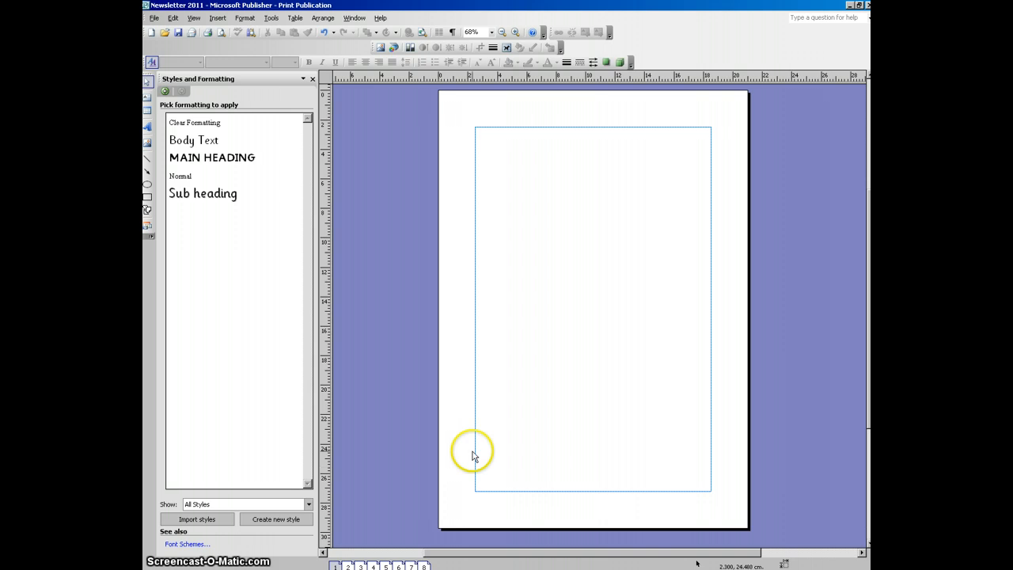
# Show the Apply Master Page pane from the Format menu and go to page 5
pyautogui.click(246, 18)
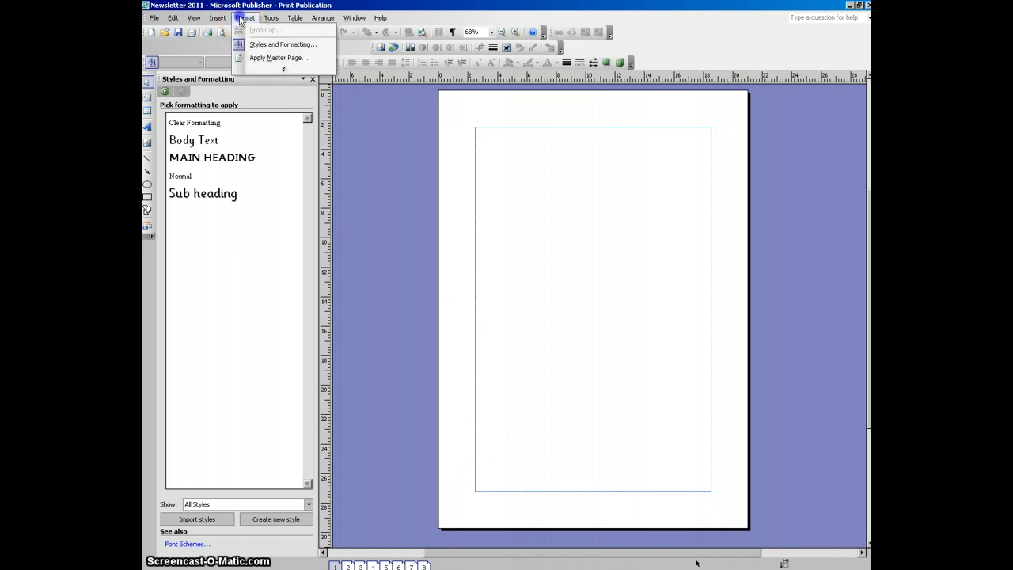
pyautogui.moveTo(279, 57)
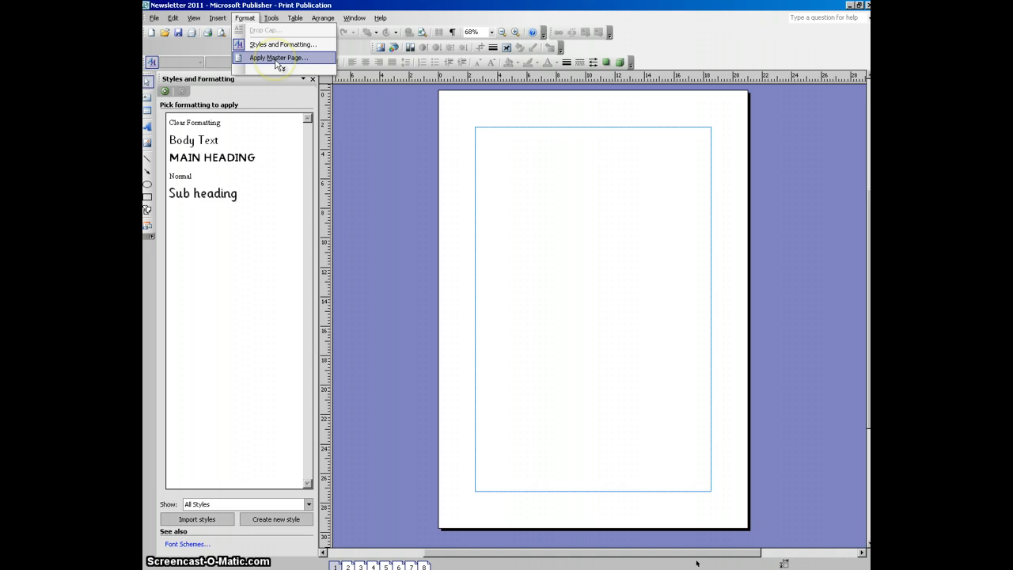
pyautogui.click(279, 57)
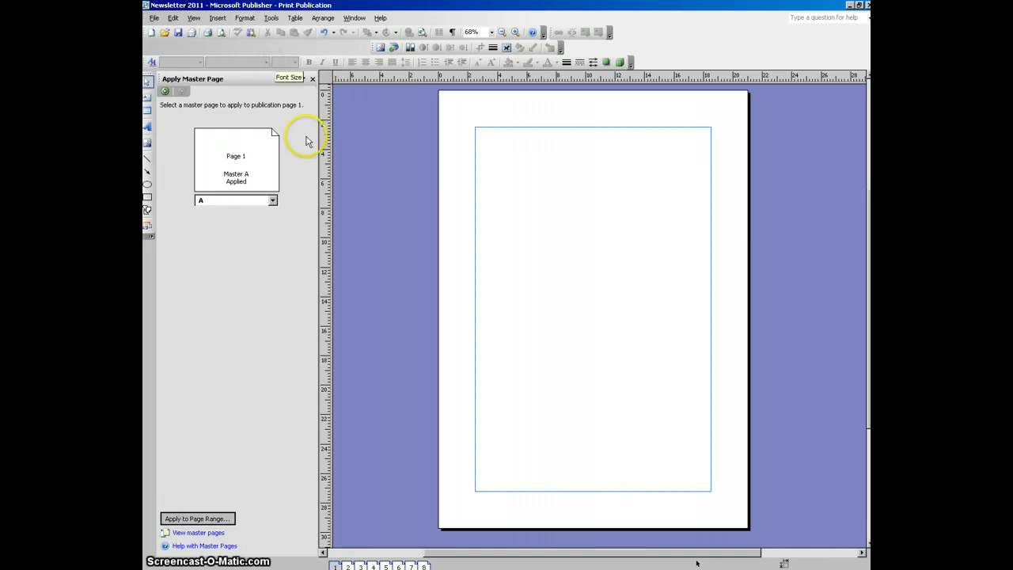
pyautogui.moveTo(252, 366)
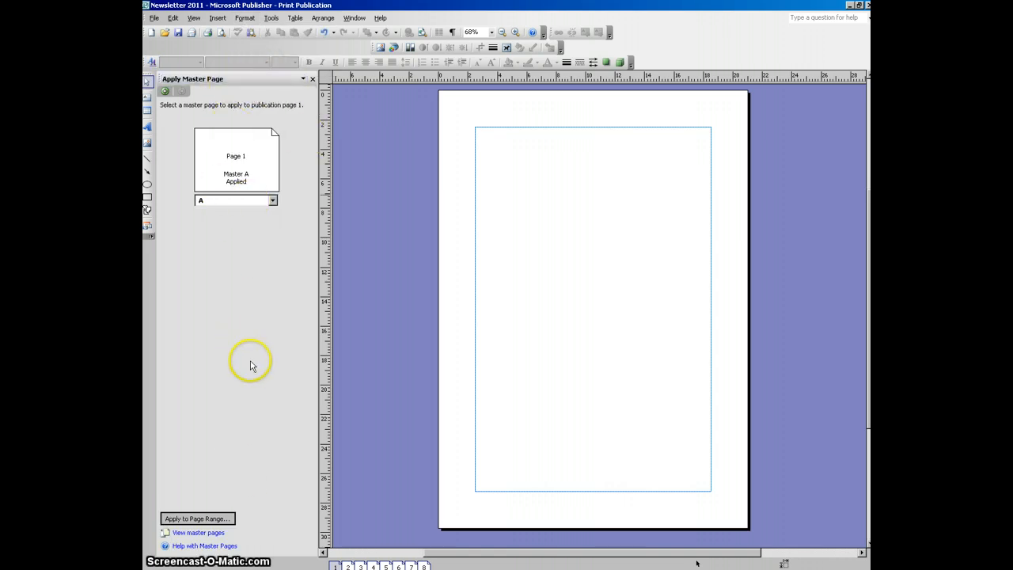
pyautogui.click(386, 567)
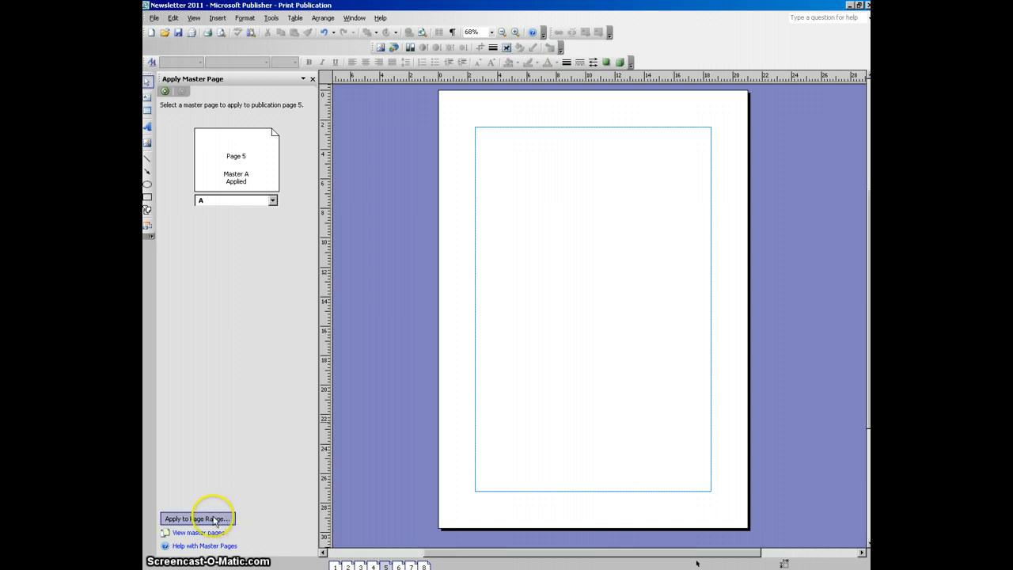
pyautogui.click(196, 519)
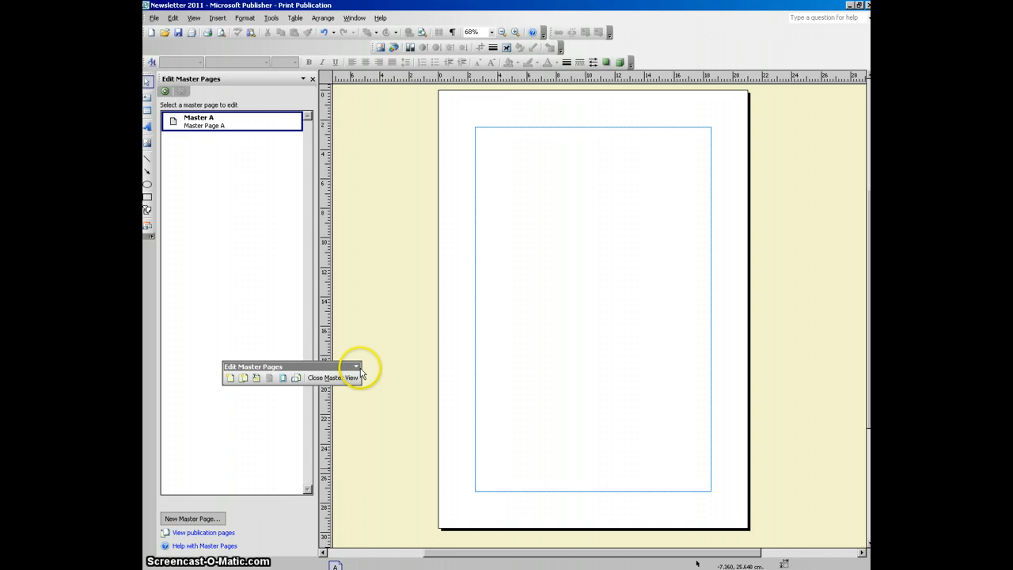
pyautogui.moveTo(388, 135)
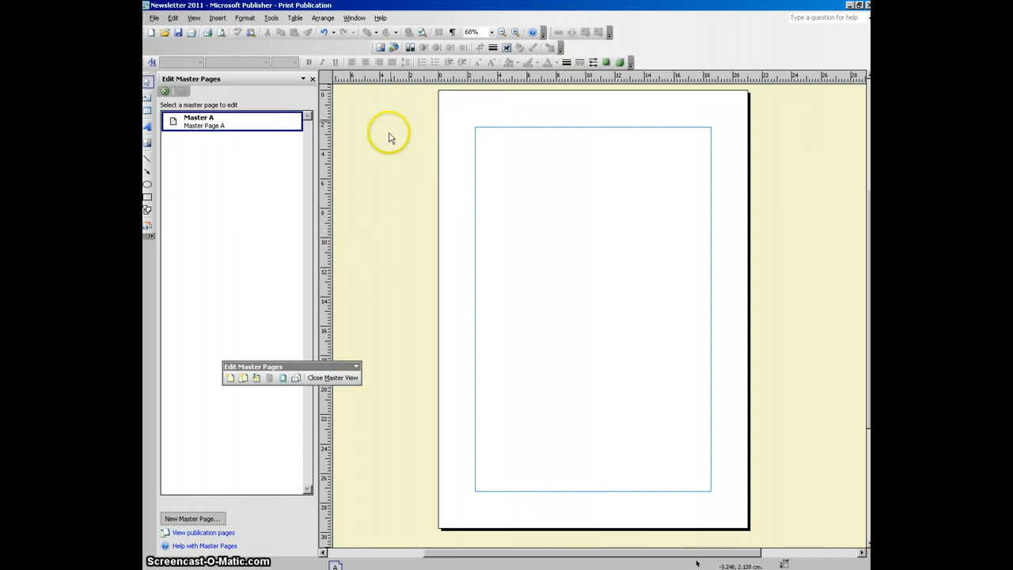
pyautogui.moveTo(342, 551)
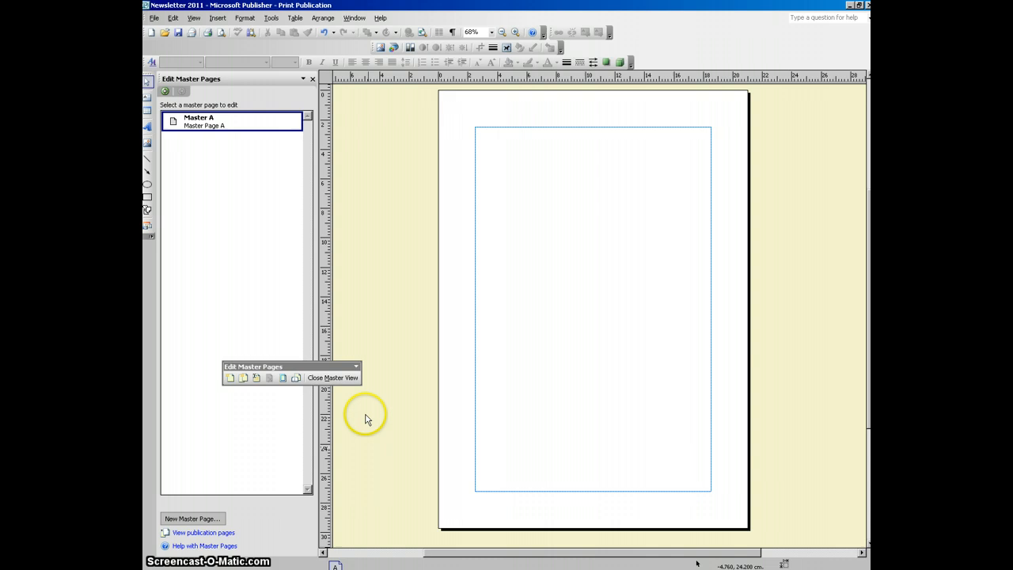
pyautogui.moveTo(456, 418)
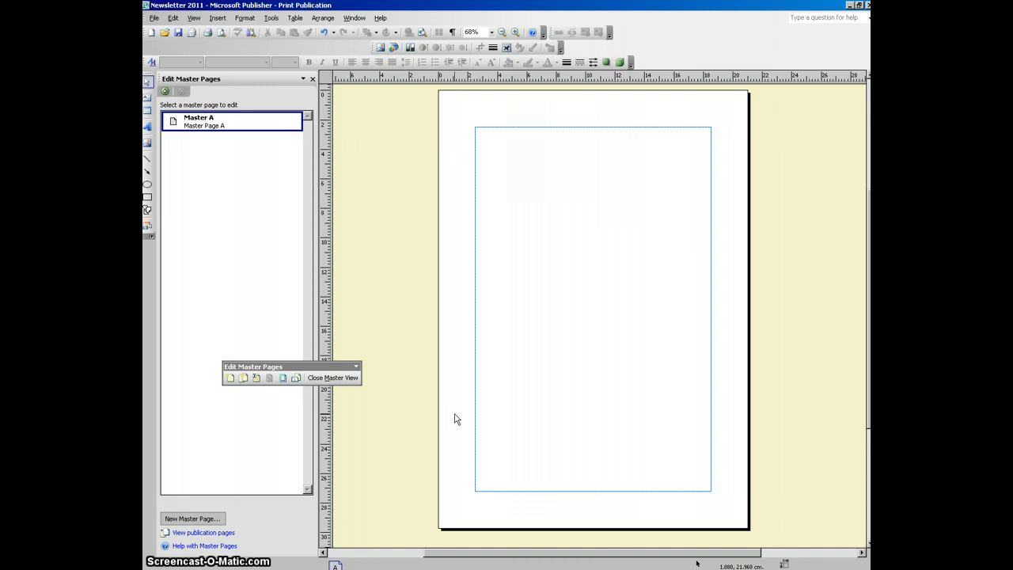
pyautogui.click(332, 377)
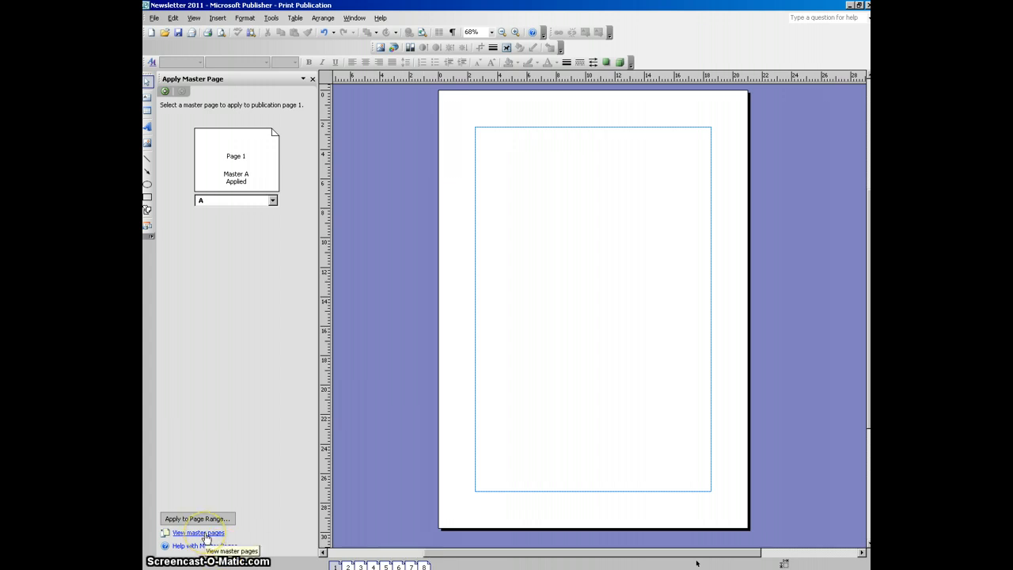
# Reopen Master A for editing and bring up the Clip Art search pane
pyautogui.click(198, 532)
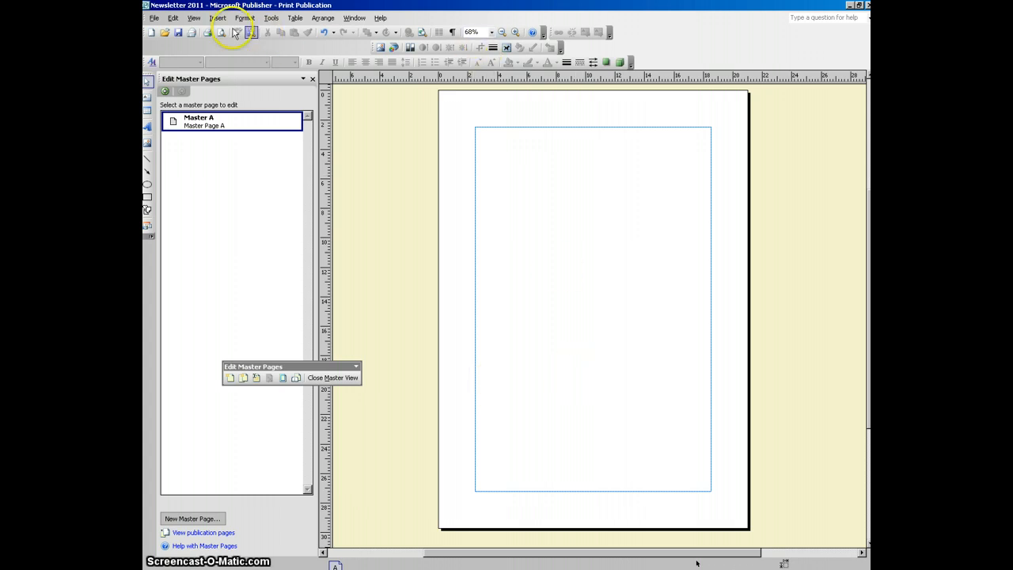
pyautogui.click(219, 18)
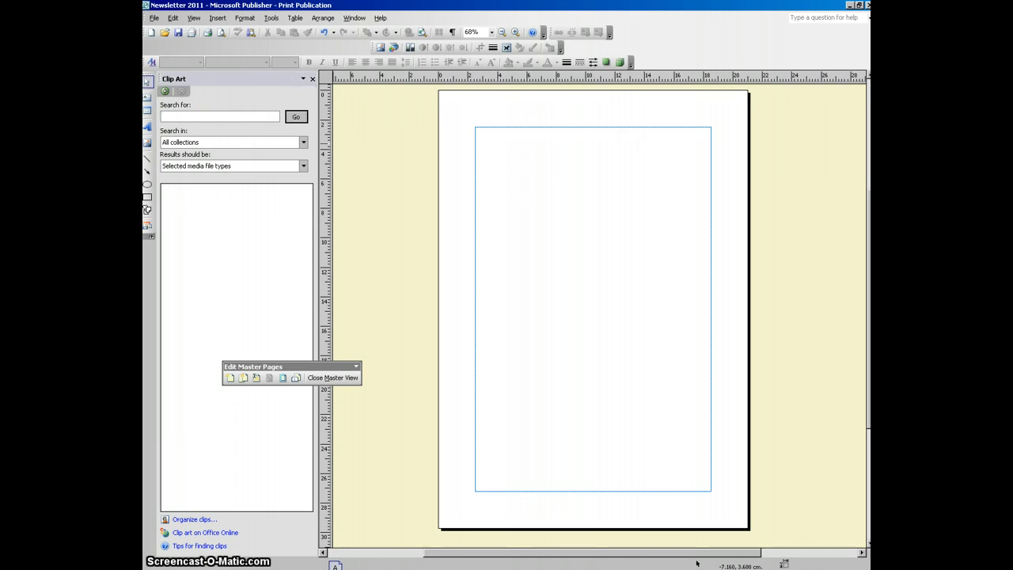
# Find a green tree clip with a 'TREE' search, insert it and move it to the bottom-left corner
pyautogui.write('TREE')
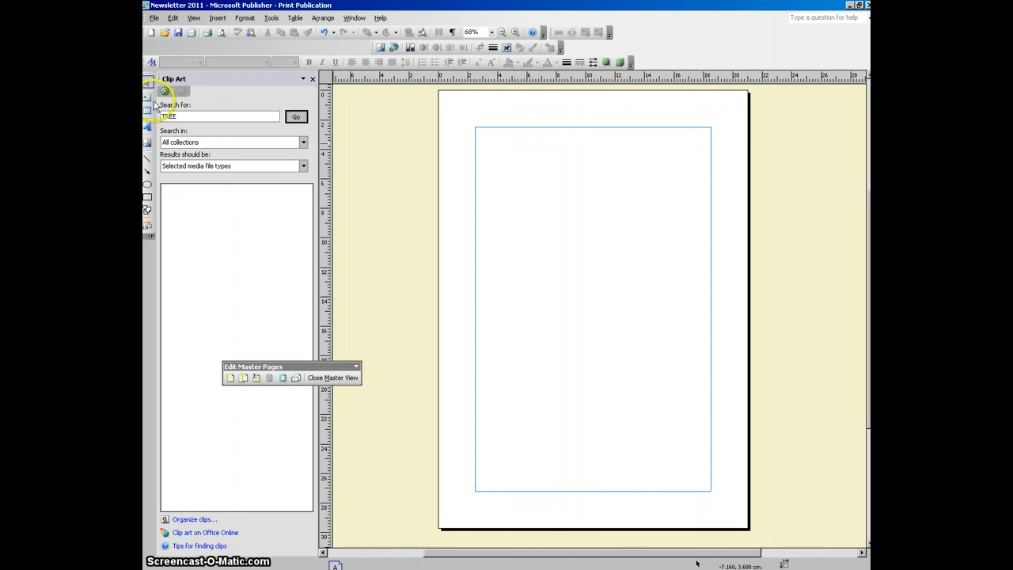
pyautogui.click(295, 118)
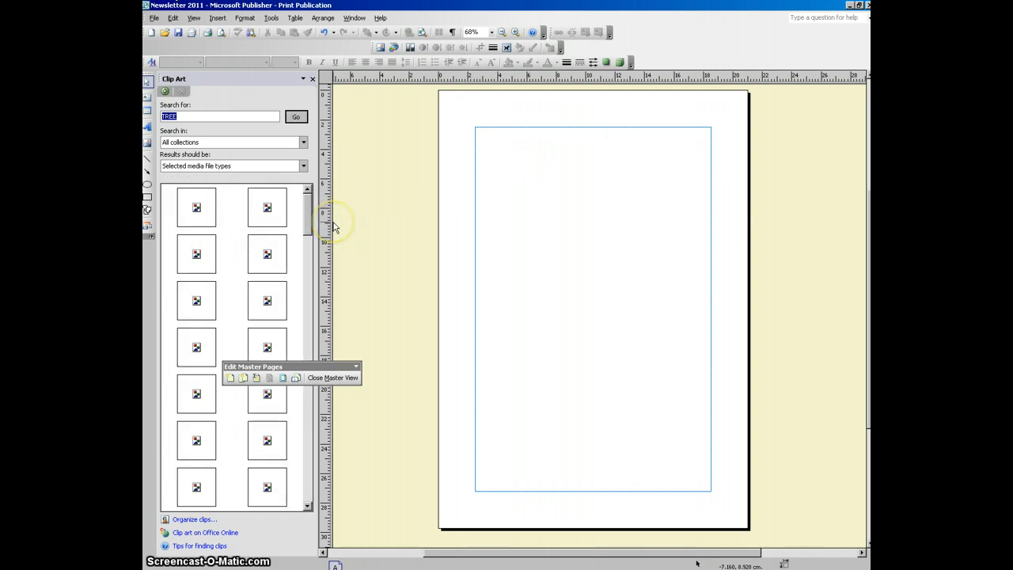
pyautogui.click(294, 118)
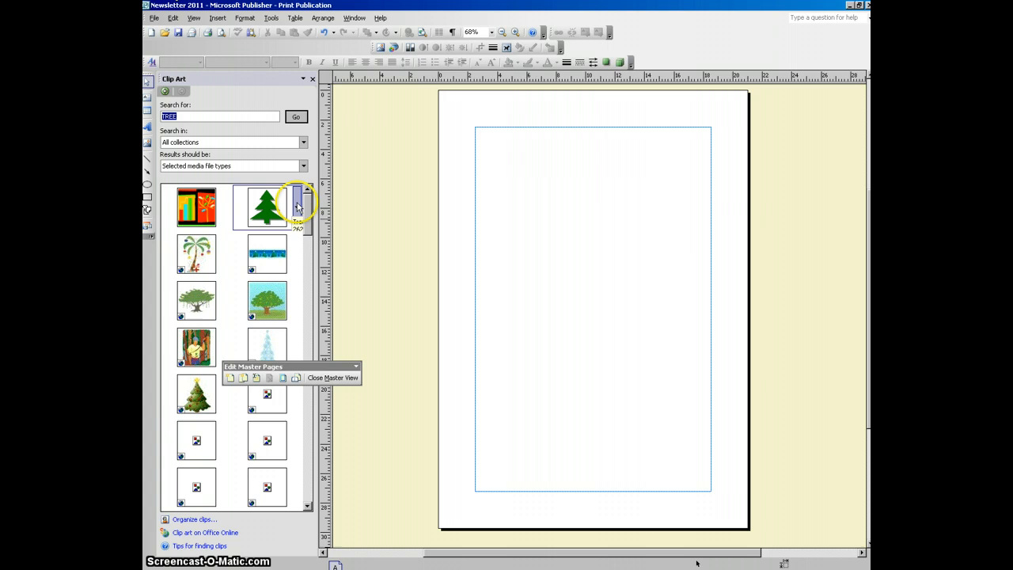
pyautogui.click(266, 205)
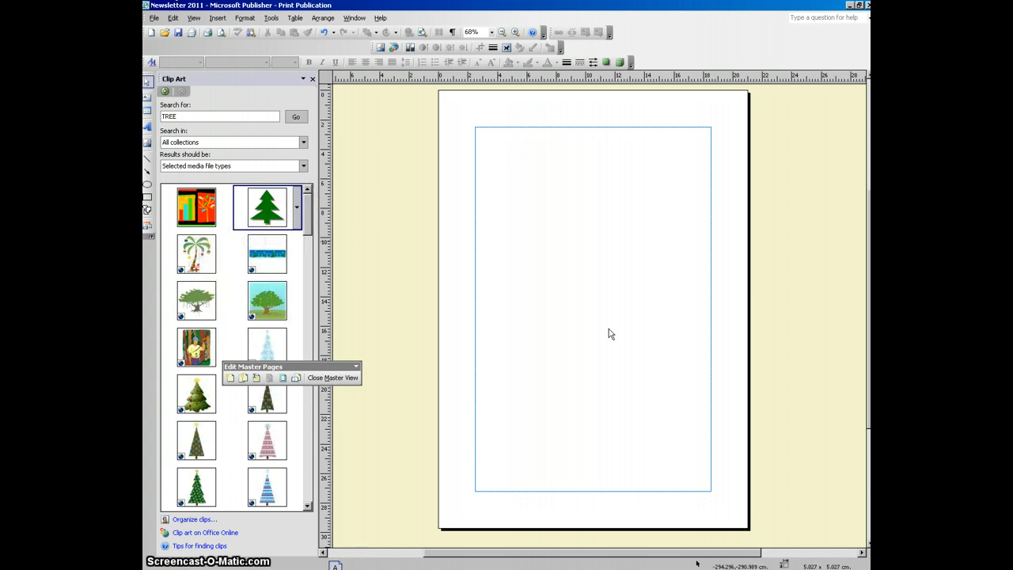
pyautogui.click(266, 206)
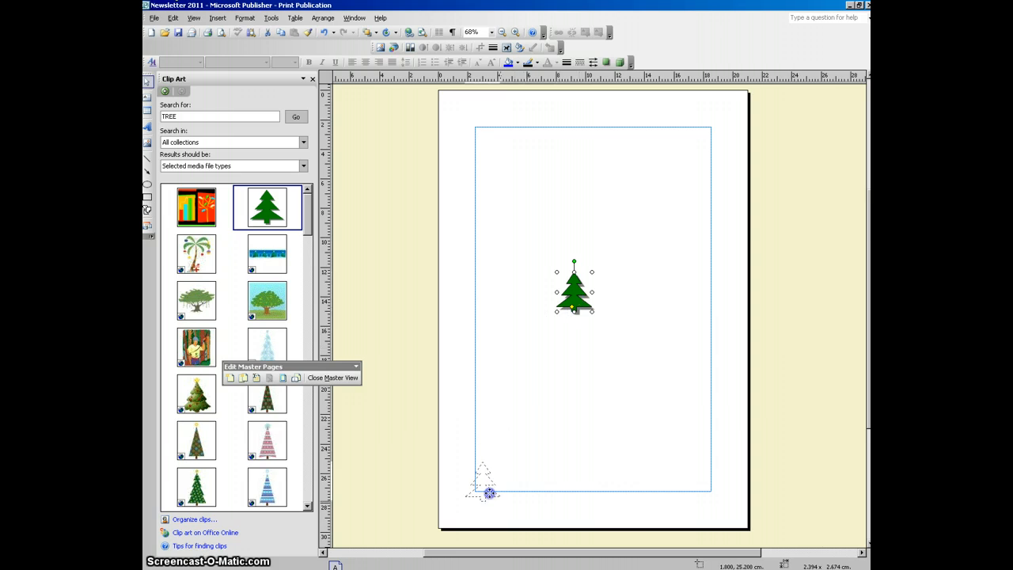
pyautogui.moveTo(573, 288); pyautogui.dragTo(486, 483)
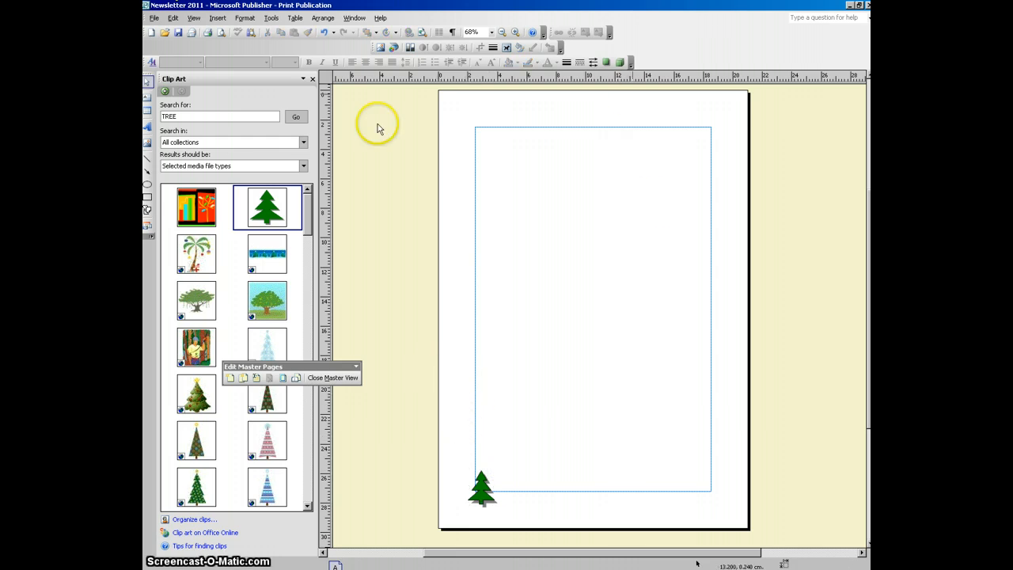
pyautogui.moveTo(365, 22)
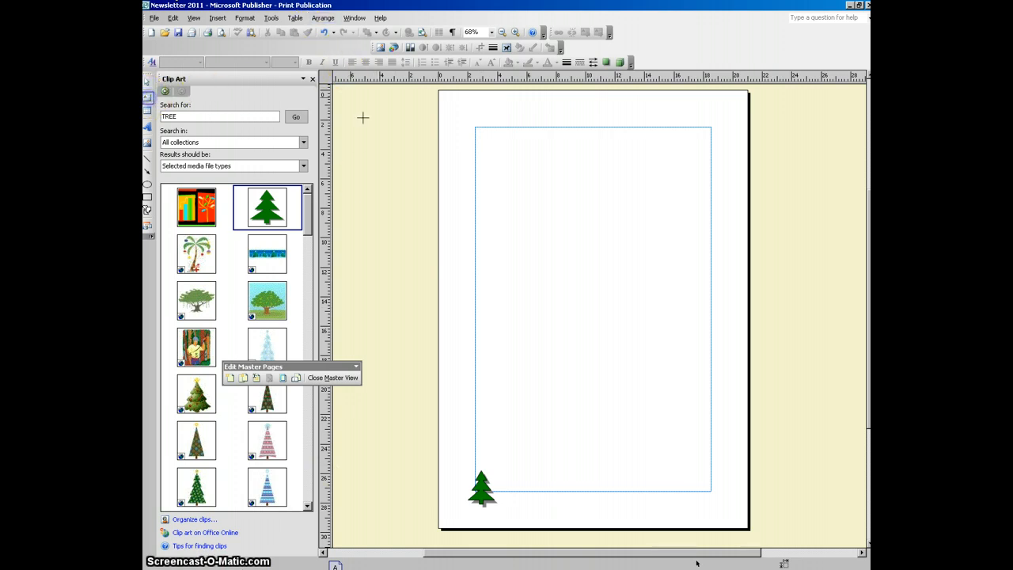
# Add a header text box reading 'Help save the environment!' across the top and centre it
pyautogui.moveTo(515, 135); pyautogui.dragTo(601, 139)
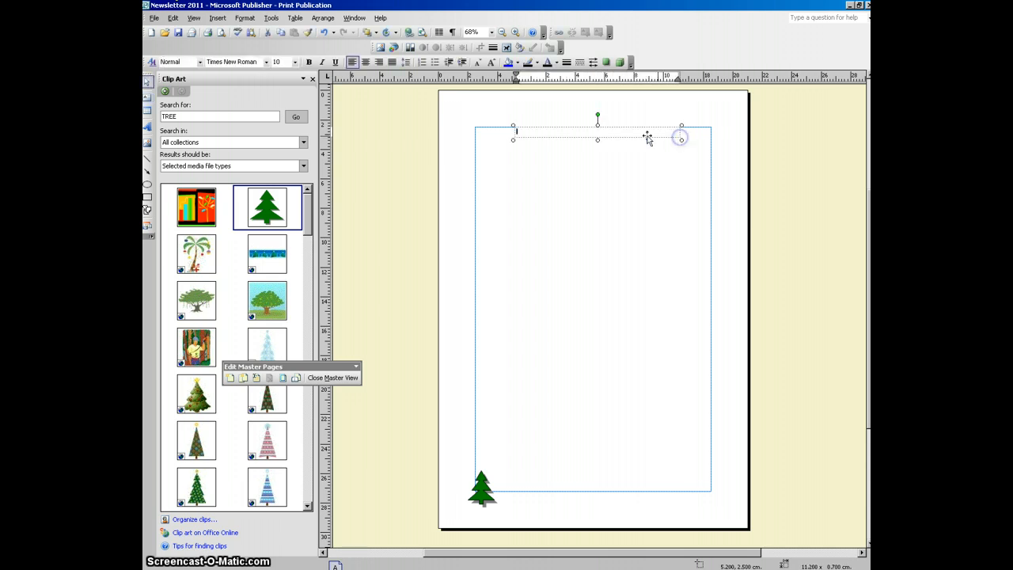
pyautogui.moveTo(609, 137)
pyautogui.write('Help save the environment')
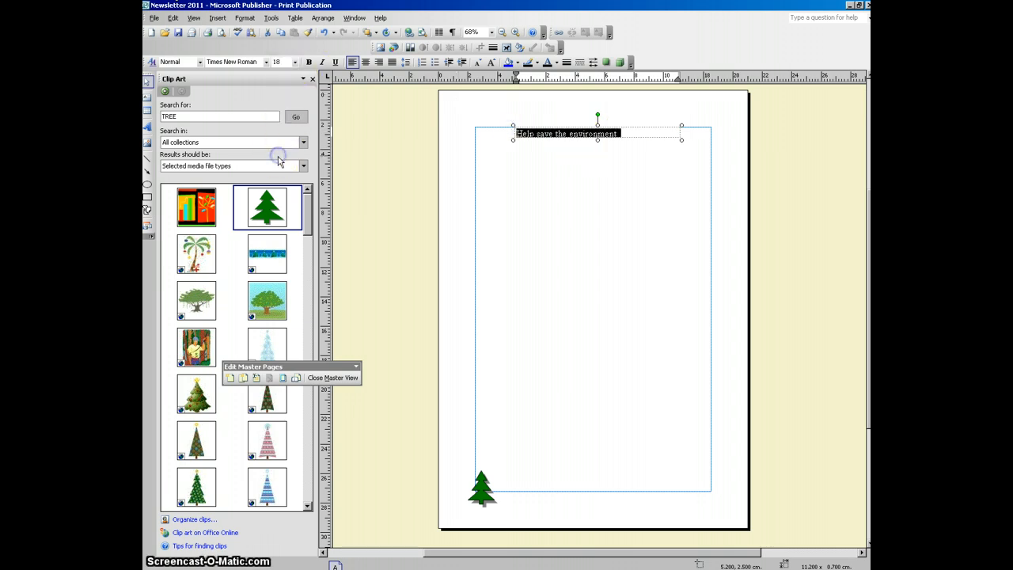
pyautogui.click(267, 62)
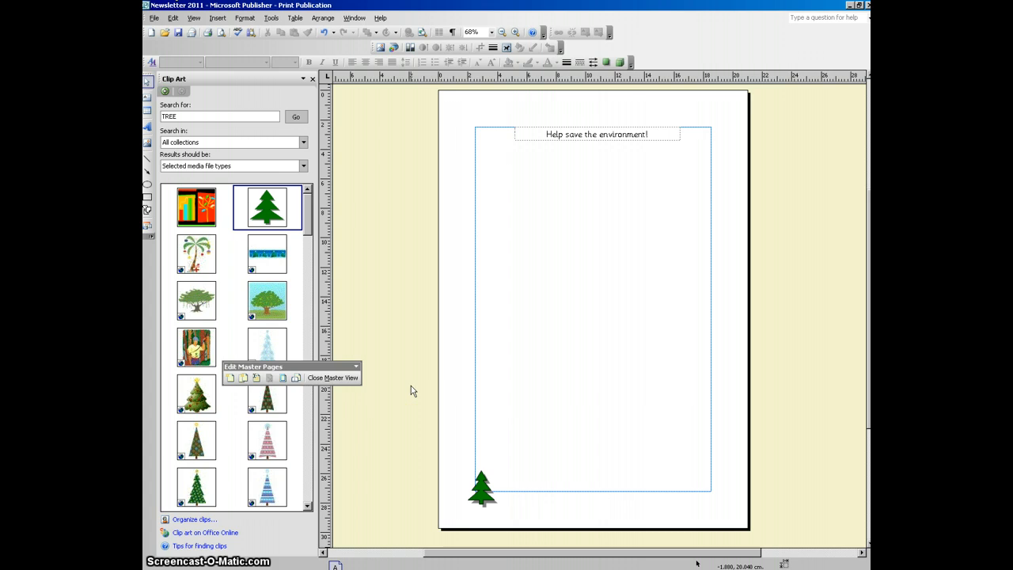
pyautogui.moveTo(332, 377)
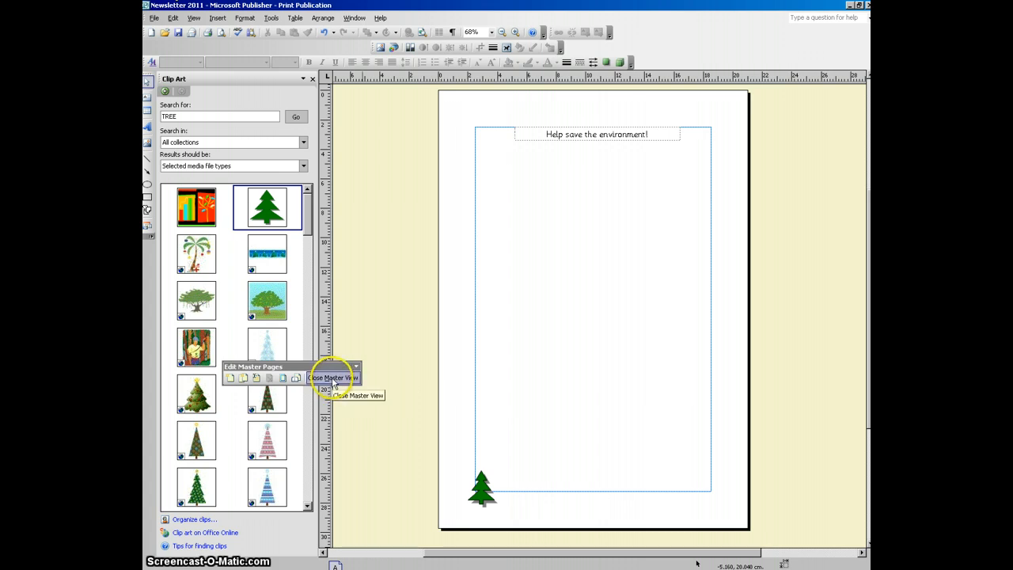
# Close Master View so the regular page shows the master's tree and header
pyautogui.click(332, 377)
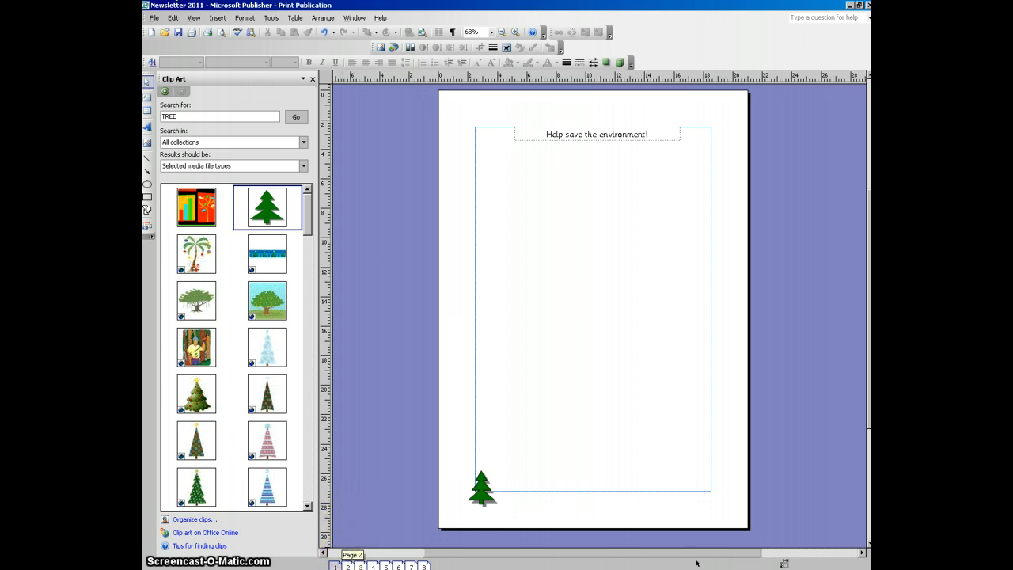
pyautogui.click(362, 567)
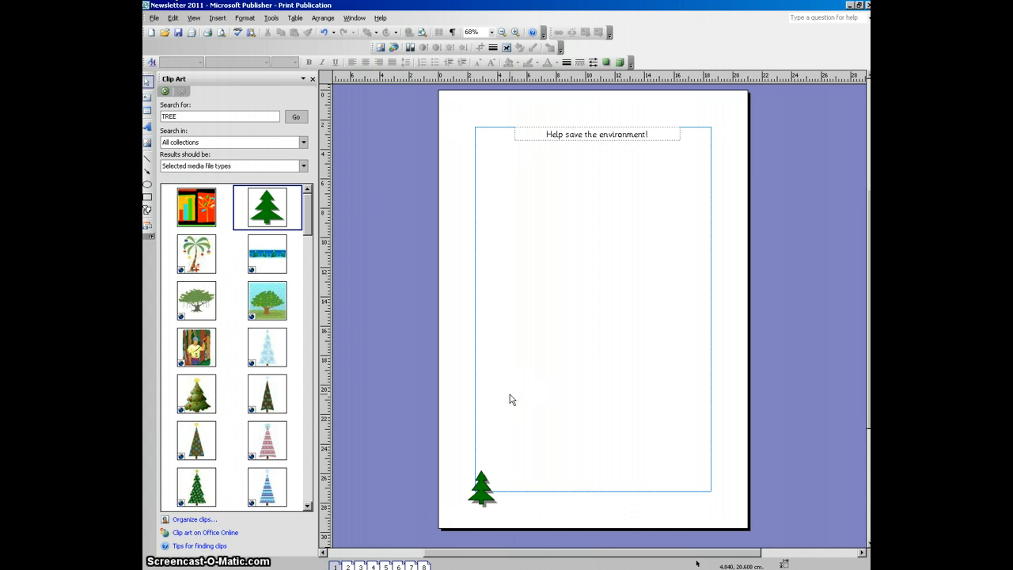
pyautogui.moveTo(478, 417)
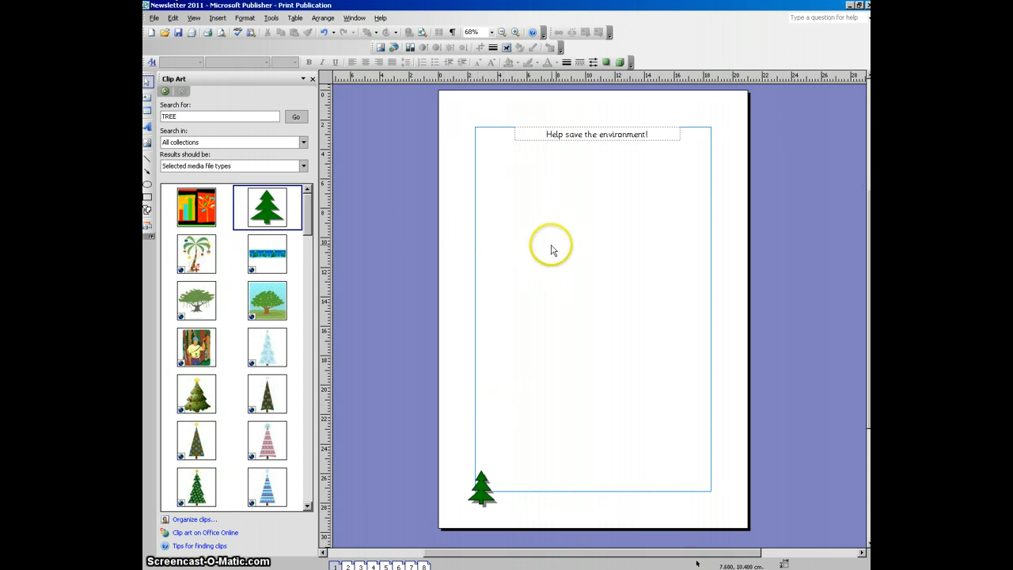
pyautogui.moveTo(554, 178)
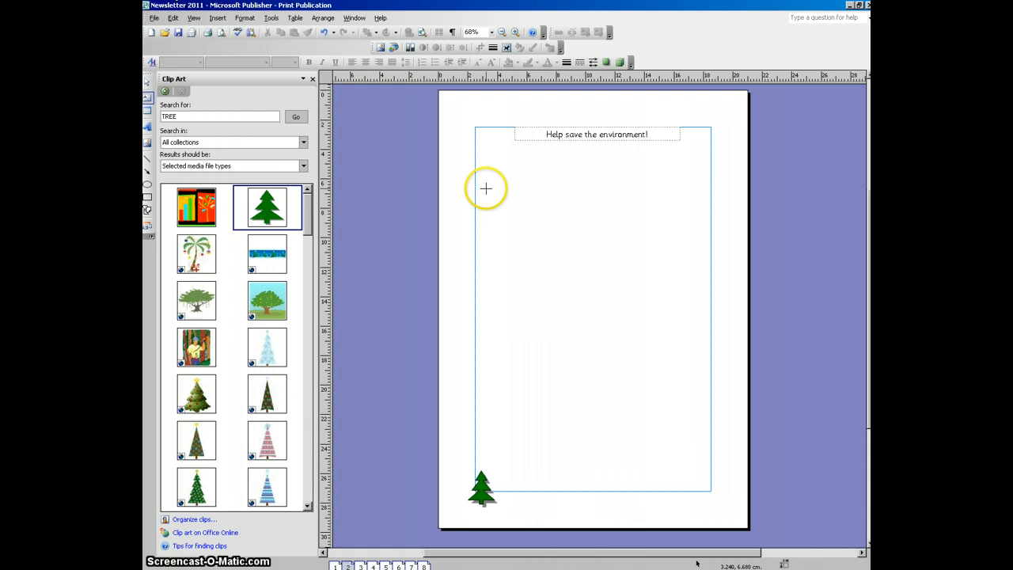
# Draw a tall text column box below the header and a matching second box beside it
pyautogui.moveTo(486, 188); pyautogui.dragTo(551, 386)
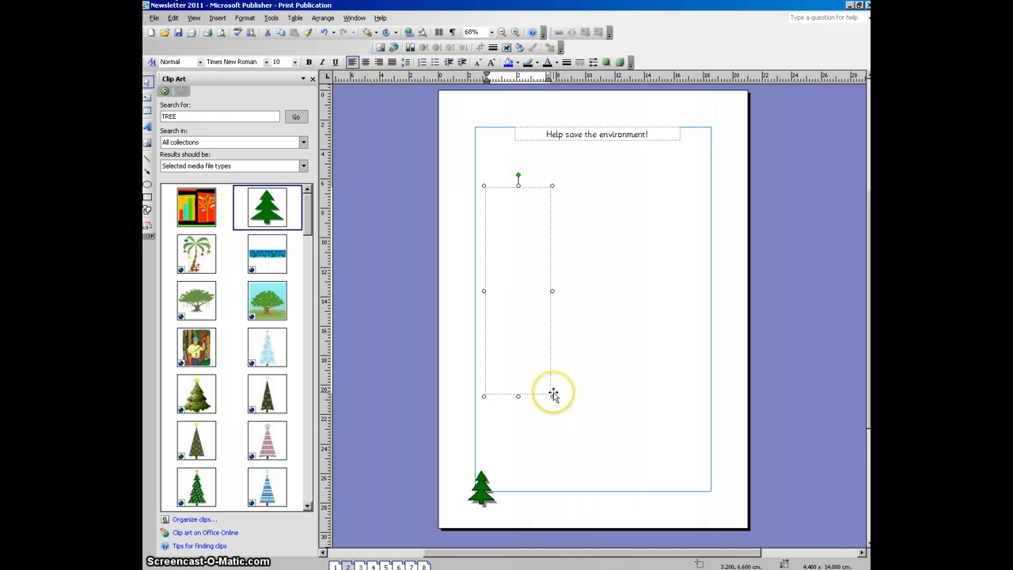
pyautogui.moveTo(553, 395)
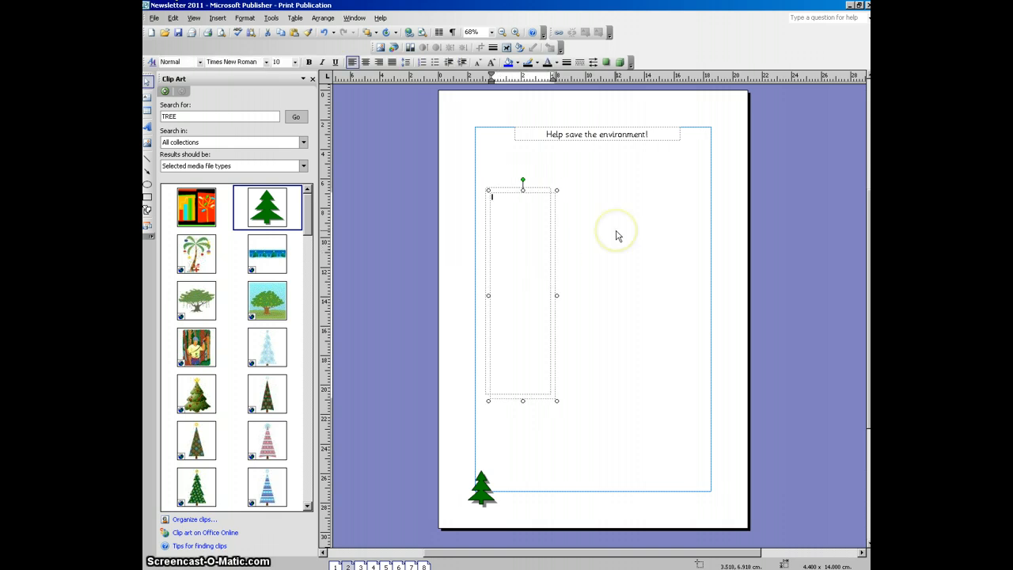
pyautogui.moveTo(617, 236)
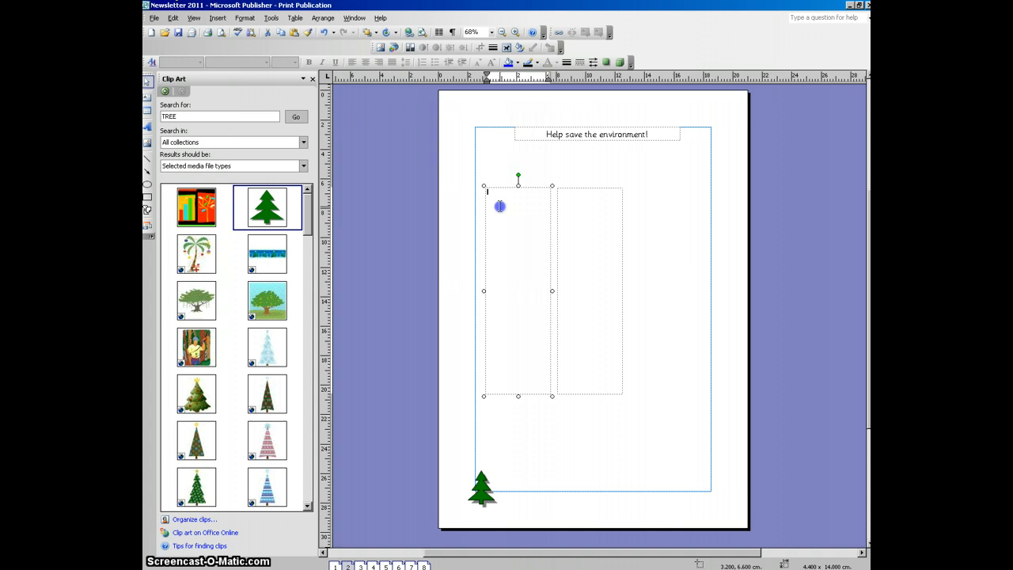
pyautogui.click(502, 203)
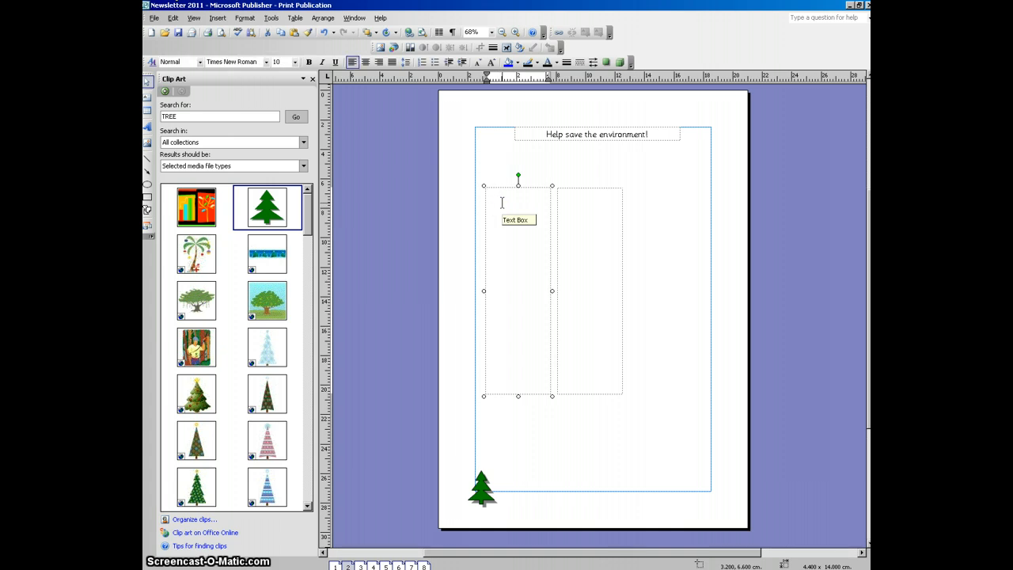
pyautogui.click(502, 202)
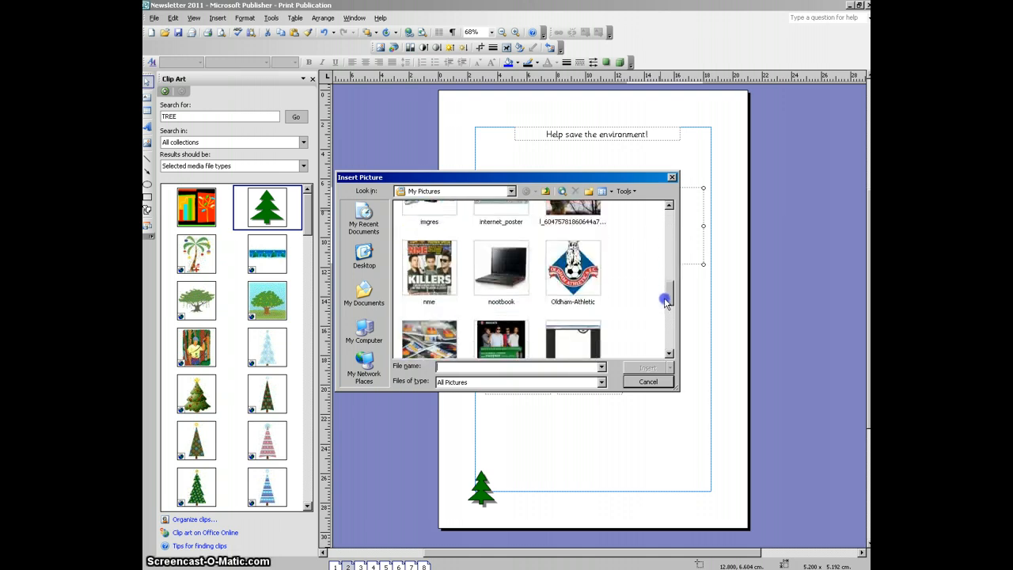
# Browse the Insert Picture dialog and cancel it, leaving the empty picture frame
pyautogui.scroll(-3)
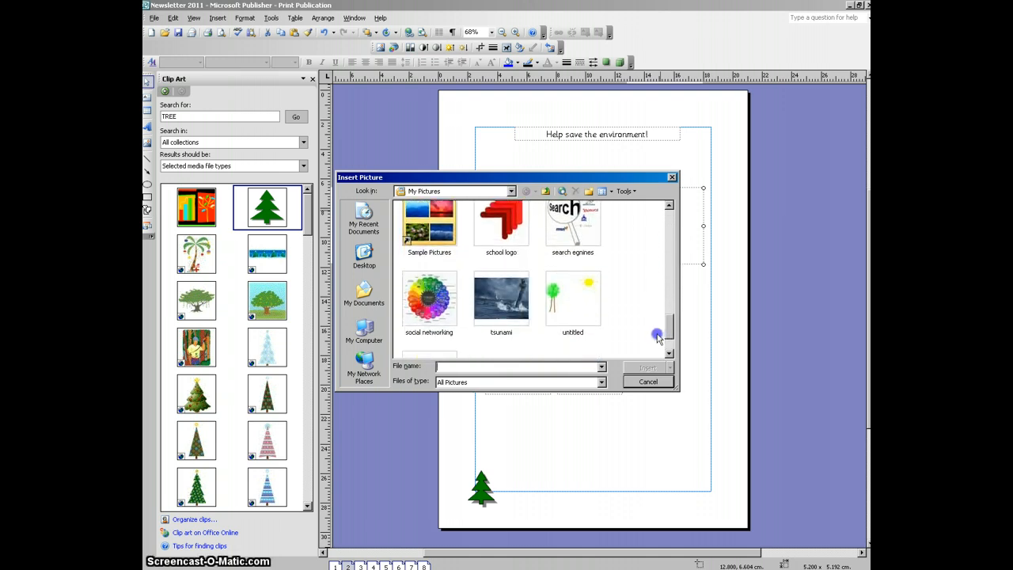
pyautogui.click(648, 381)
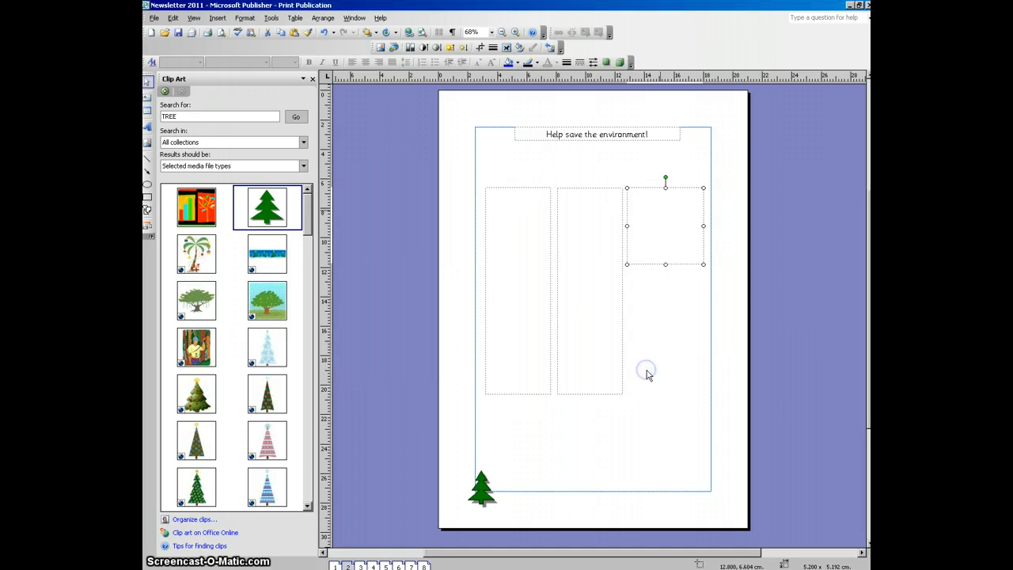